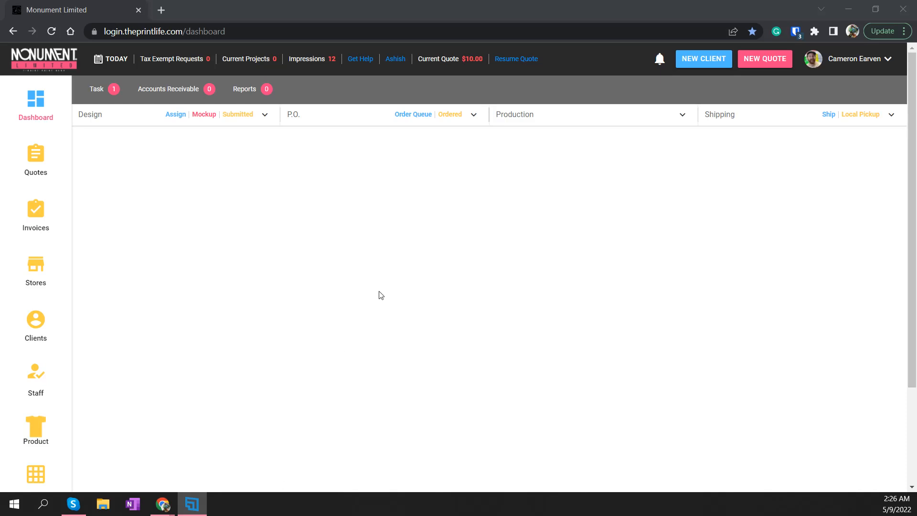
{"action": "mouse_move", "coordinate": [109, 47]}
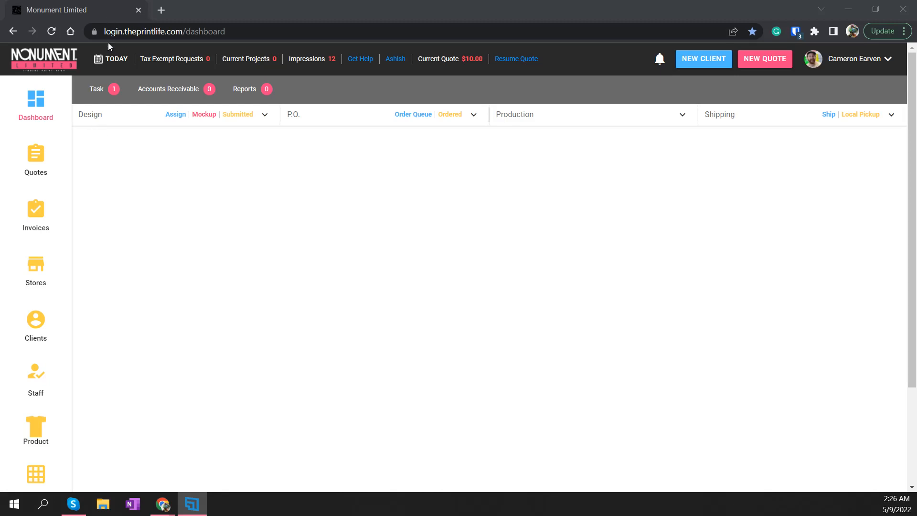
{"action": "mouse_move", "coordinate": [585, 218]}
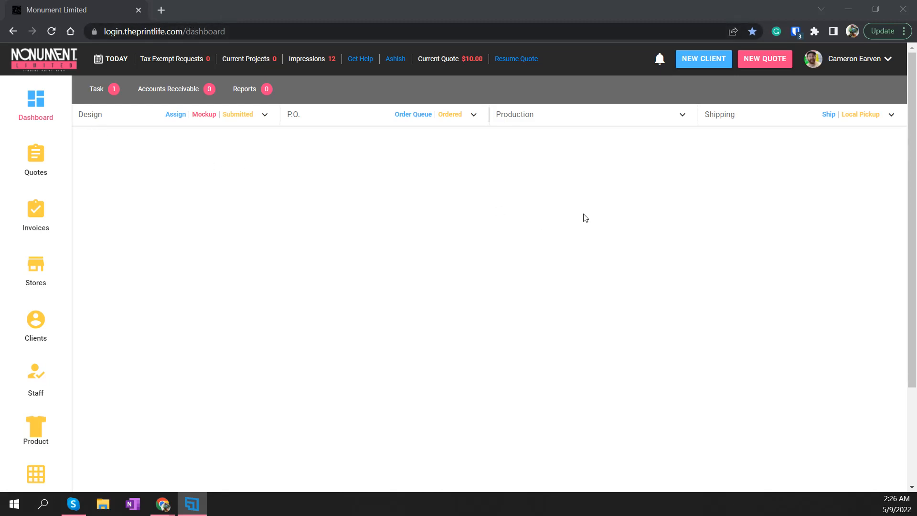
Step: Navigate from Settings > General to the Business Info page and focus the Site url field
{"action": "scroll", "scroll_direction": "down", "scroll_amount": 3}
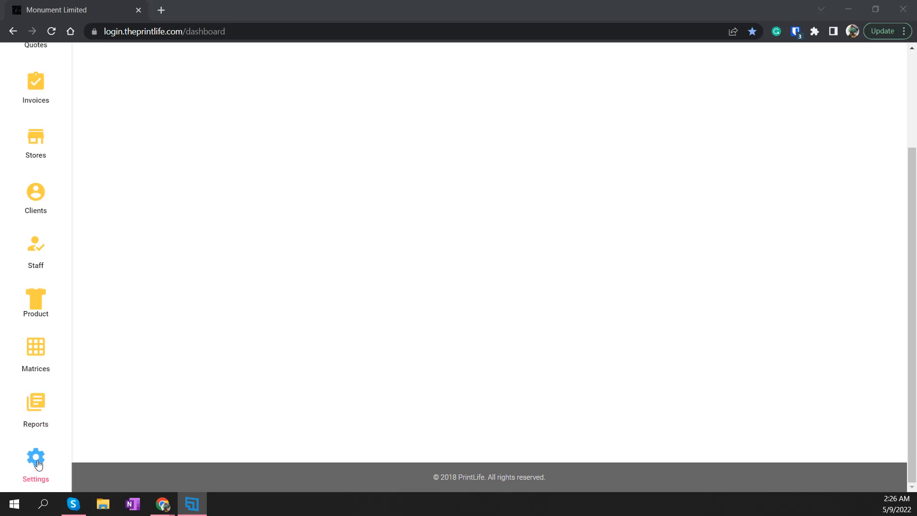
{"action": "left_click", "coordinate": [35, 464]}
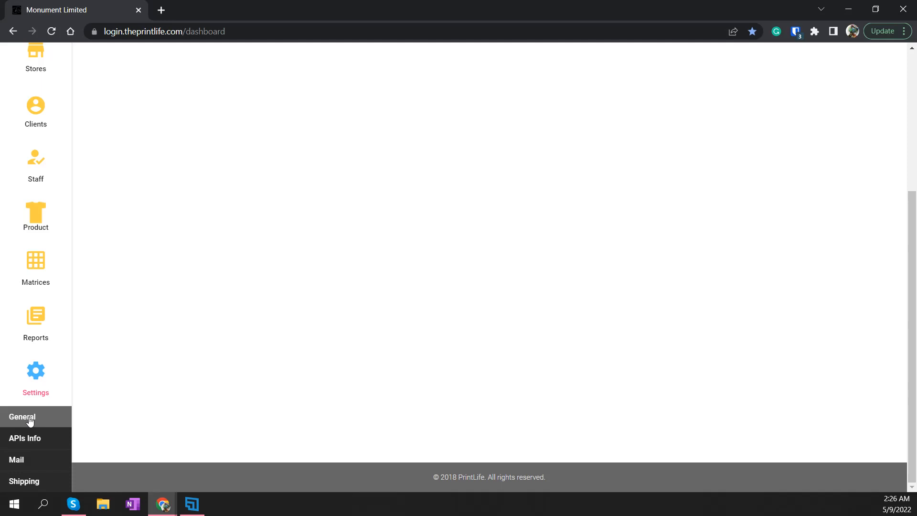
{"action": "left_click", "coordinate": [22, 416]}
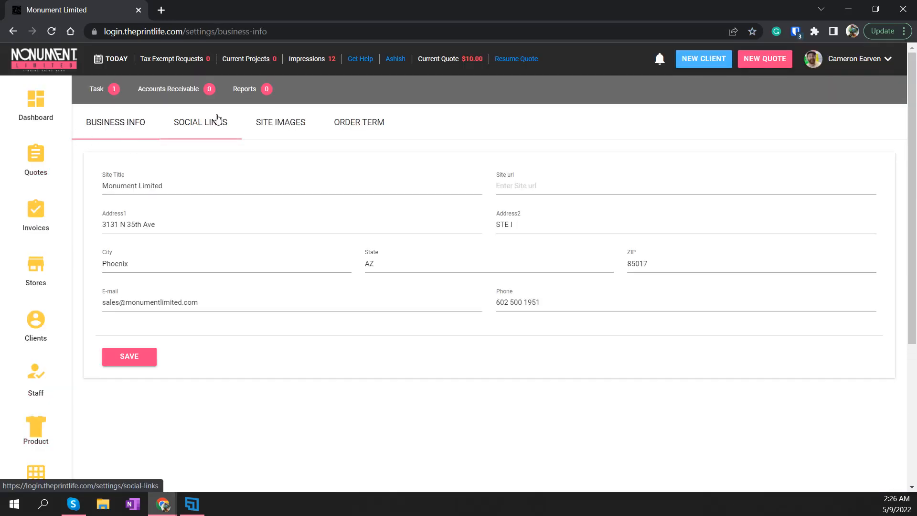
{"action": "left_click", "coordinate": [116, 122]}
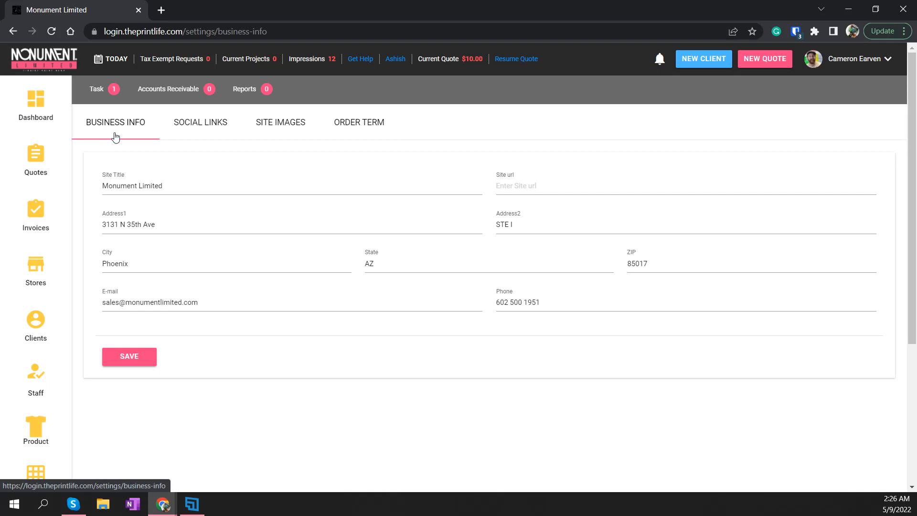
{"action": "mouse_move", "coordinate": [121, 133]}
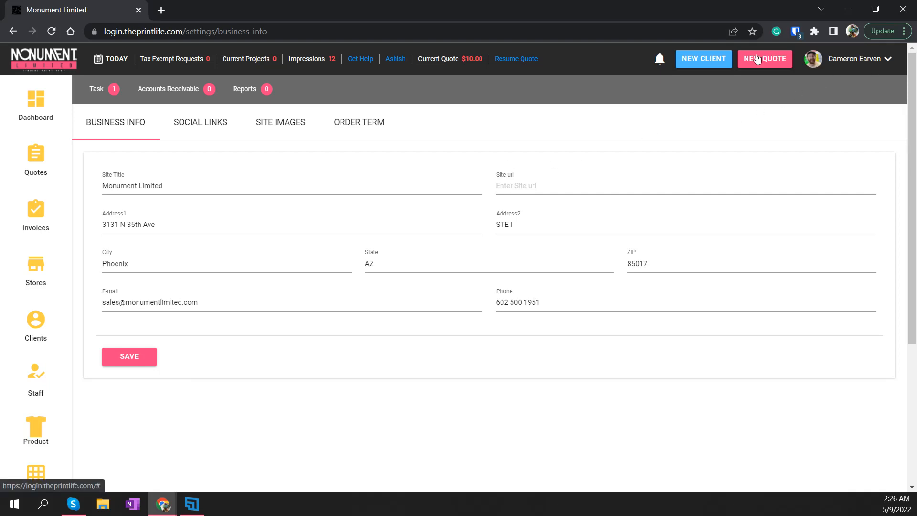
{"action": "left_click", "coordinate": [234, 186]}
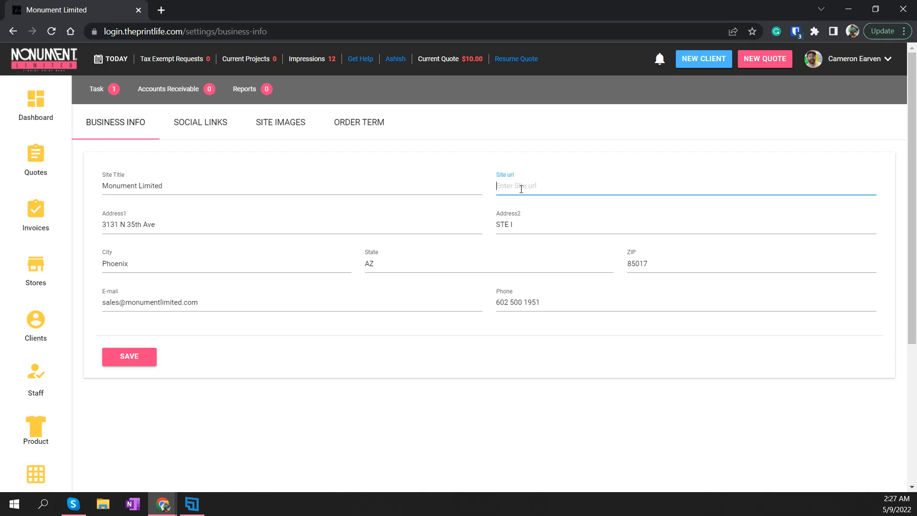
{"action": "type", "text": "https://"}
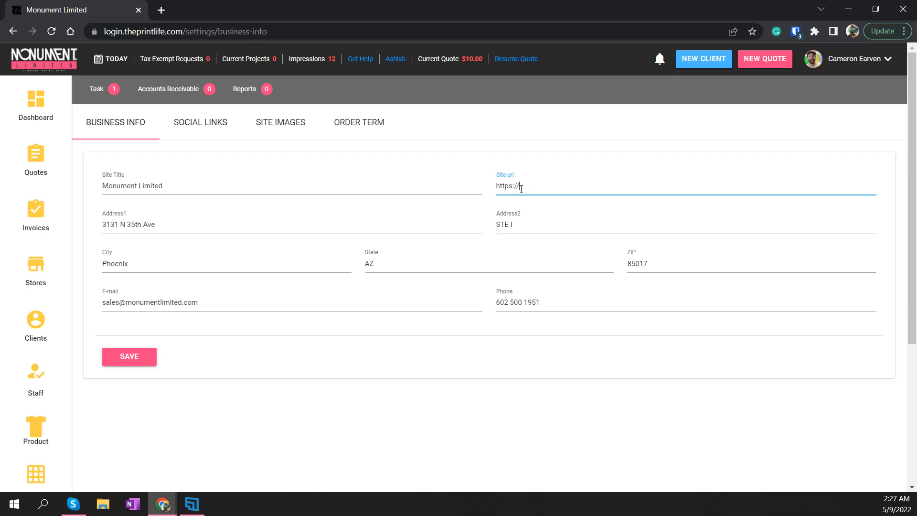
{"action": "type", "text": "www.monume"}
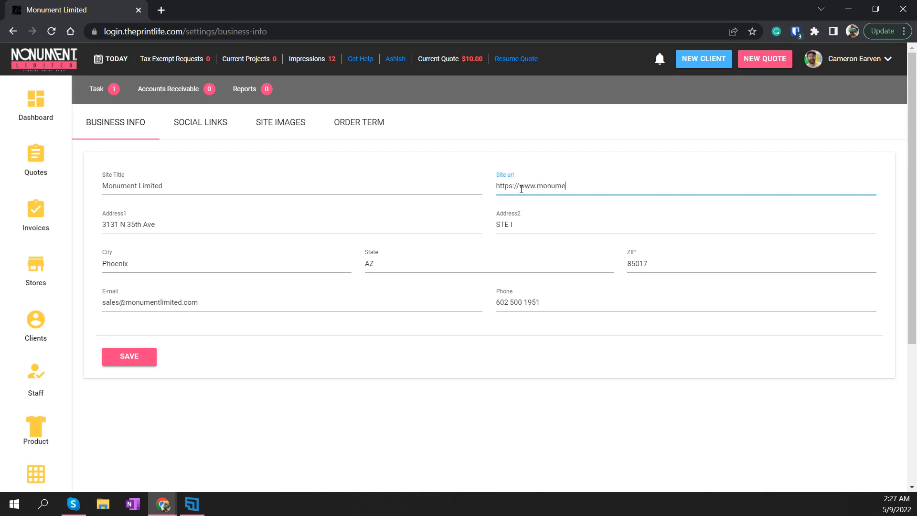
{"action": "type", "text": "ntlimited.com"}
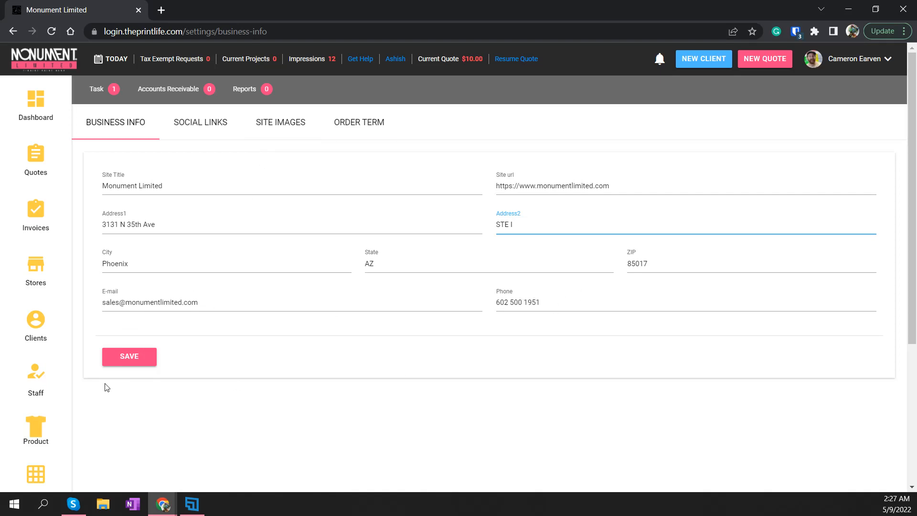
{"action": "left_click", "coordinate": [129, 356]}
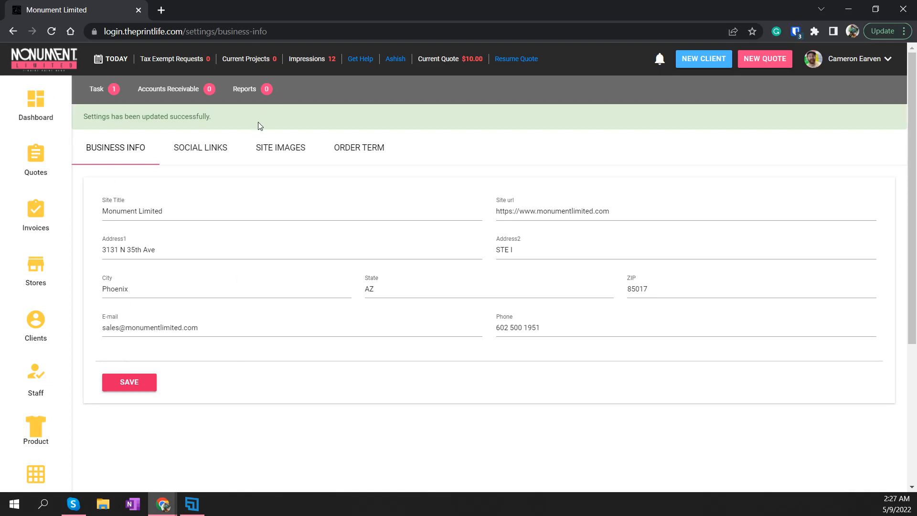
{"action": "mouse_move", "coordinate": [116, 149]}
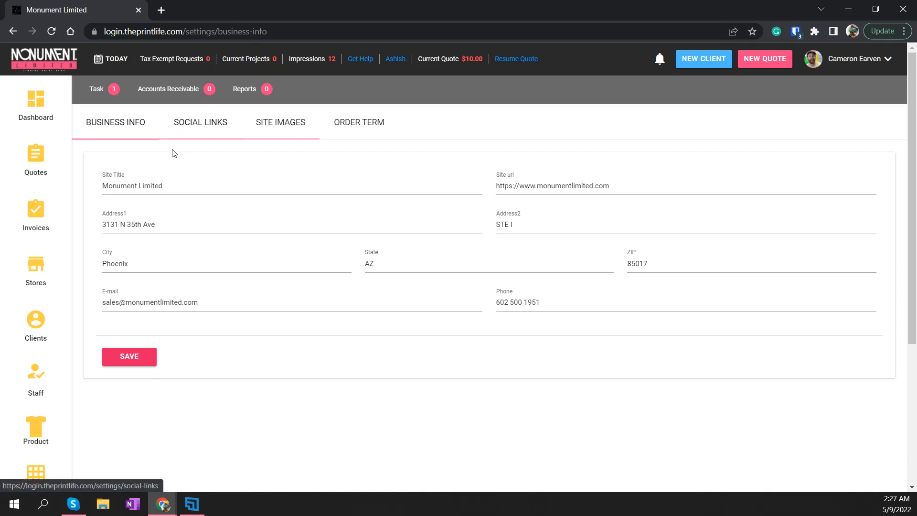
Step: Show the Social Links page with the Facebook and Instagram URLs
{"action": "left_click", "coordinate": [200, 122]}
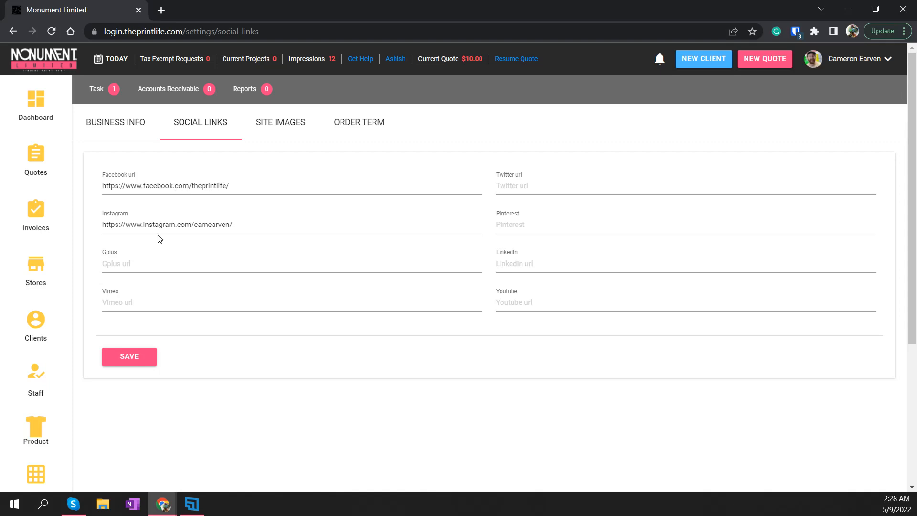
{"action": "mouse_move", "coordinate": [140, 203]}
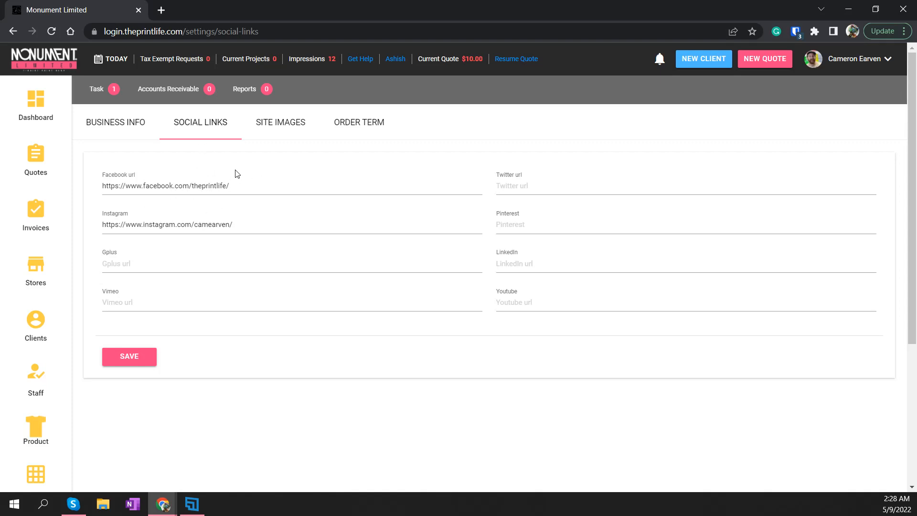
{"action": "mouse_move", "coordinate": [281, 122]}
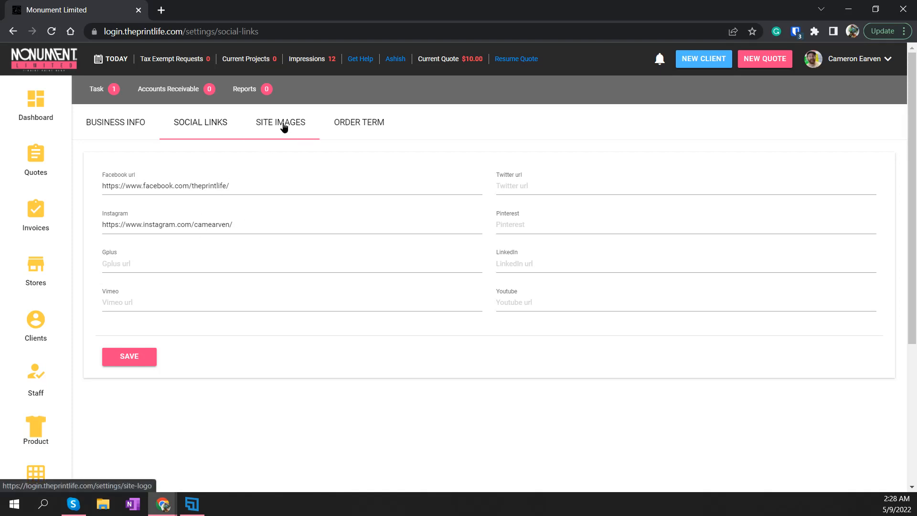
Step: Show the Site Images page with the uploaded logo, favicon and Best Seller images
{"action": "left_click", "coordinate": [280, 123]}
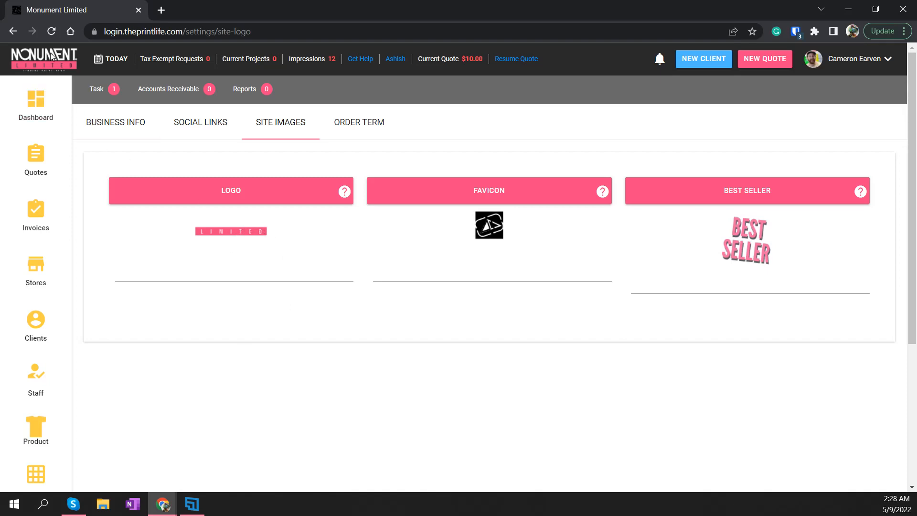
{"action": "mouse_move", "coordinate": [333, 188]}
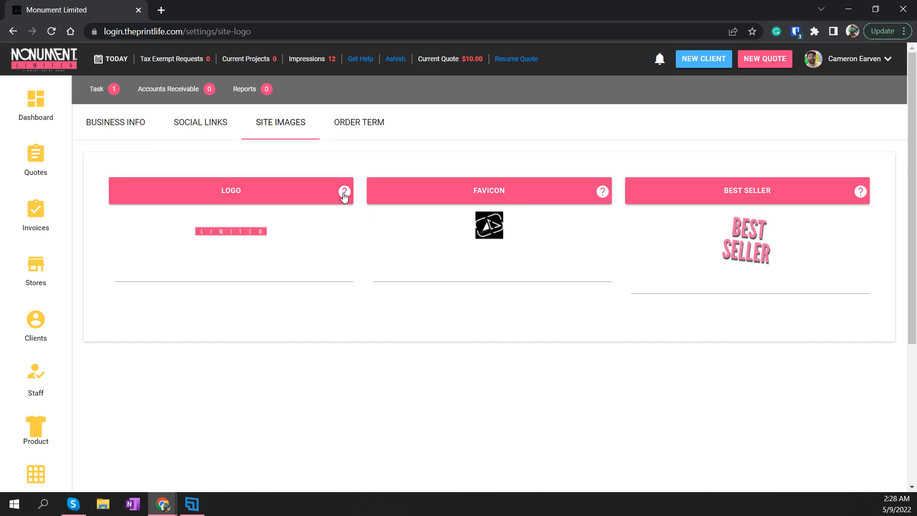
{"action": "mouse_move", "coordinate": [234, 187]}
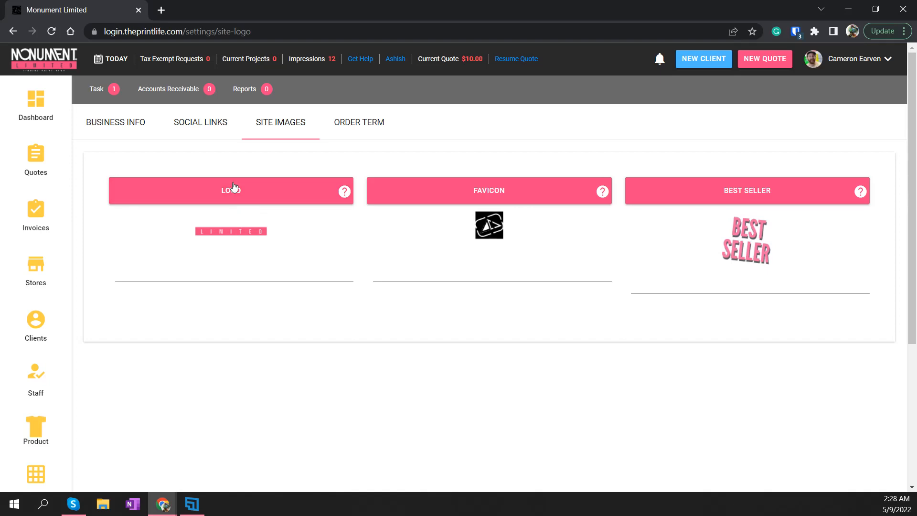
{"action": "mouse_move", "coordinate": [344, 191]}
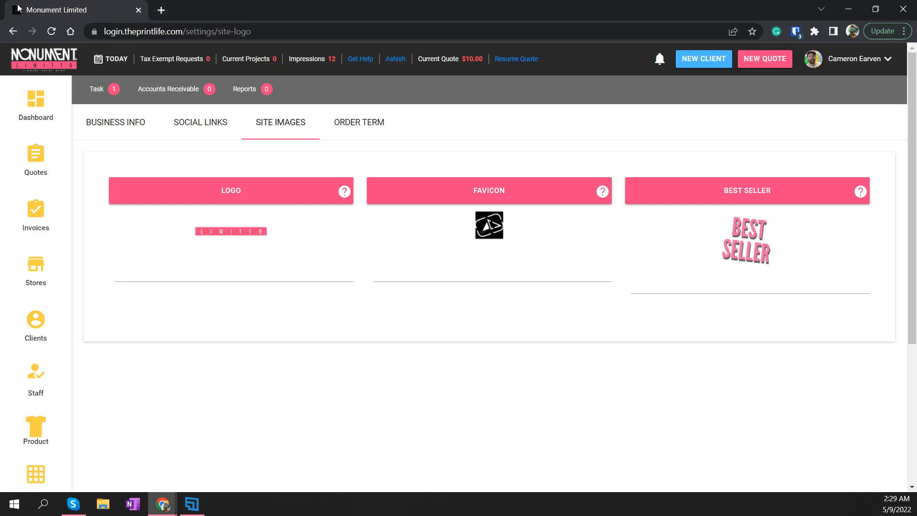
{"action": "mouse_move", "coordinate": [603, 191]}
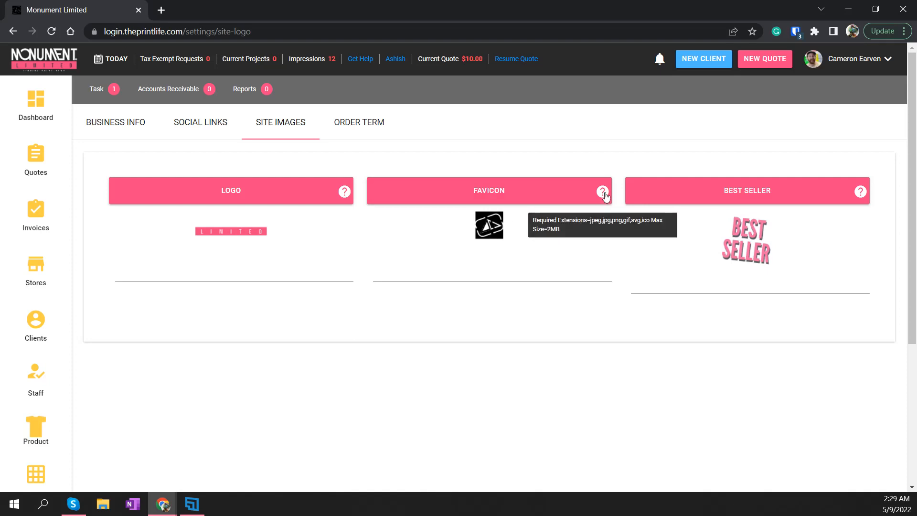
{"action": "mouse_move", "coordinate": [602, 194]}
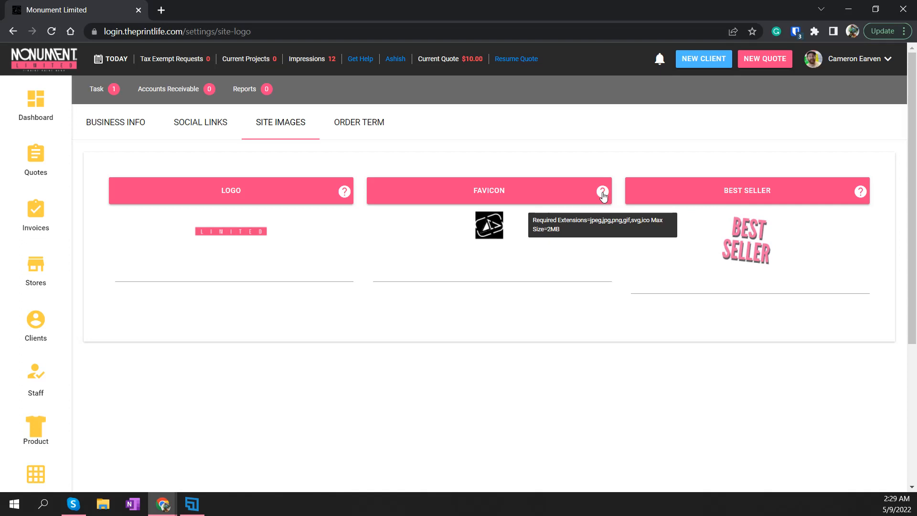
{"action": "mouse_move", "coordinate": [594, 197]}
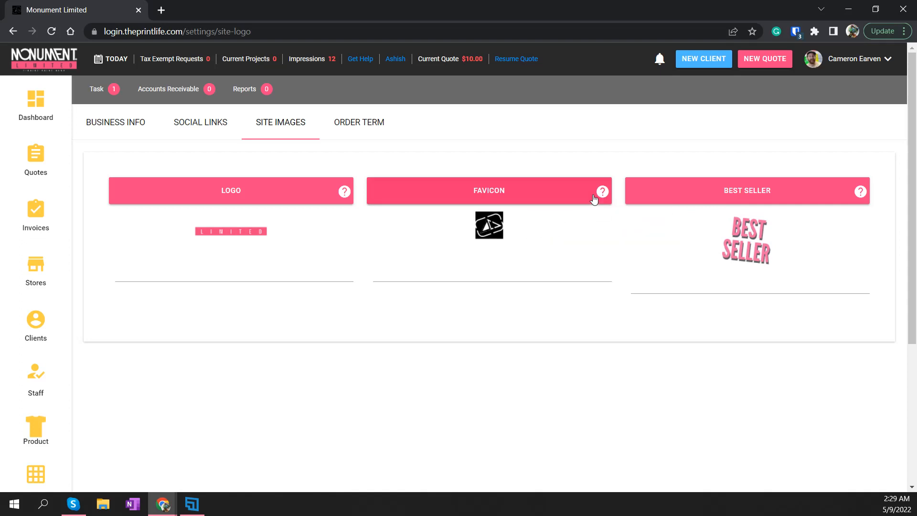
{"action": "mouse_move", "coordinate": [602, 191]}
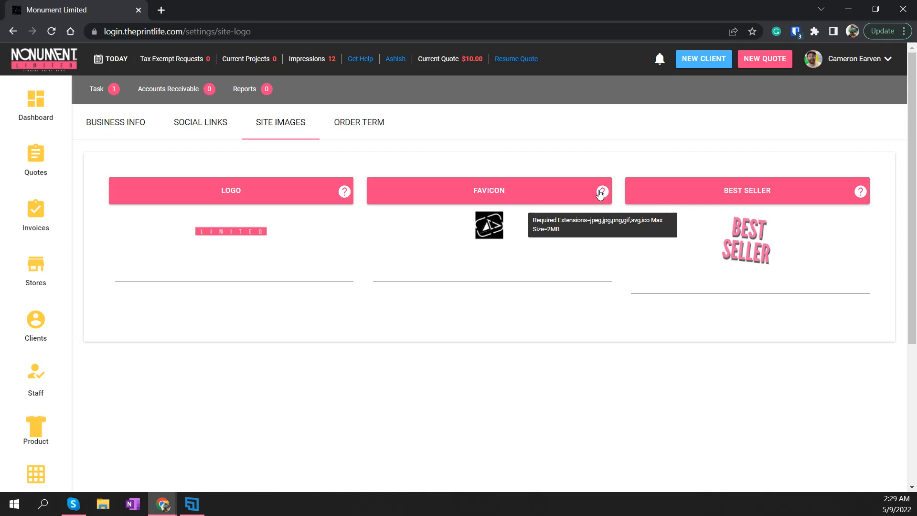
{"action": "mouse_move", "coordinate": [686, 213]}
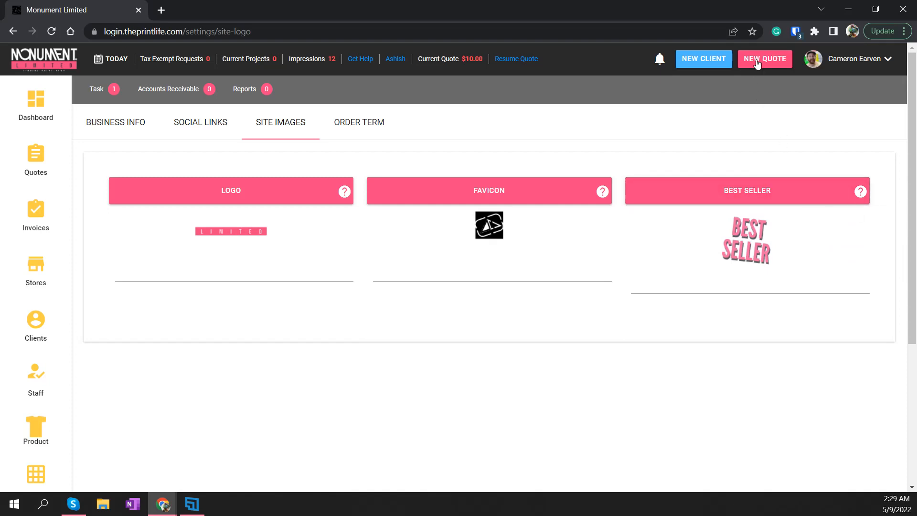
{"action": "left_click", "coordinate": [764, 58]}
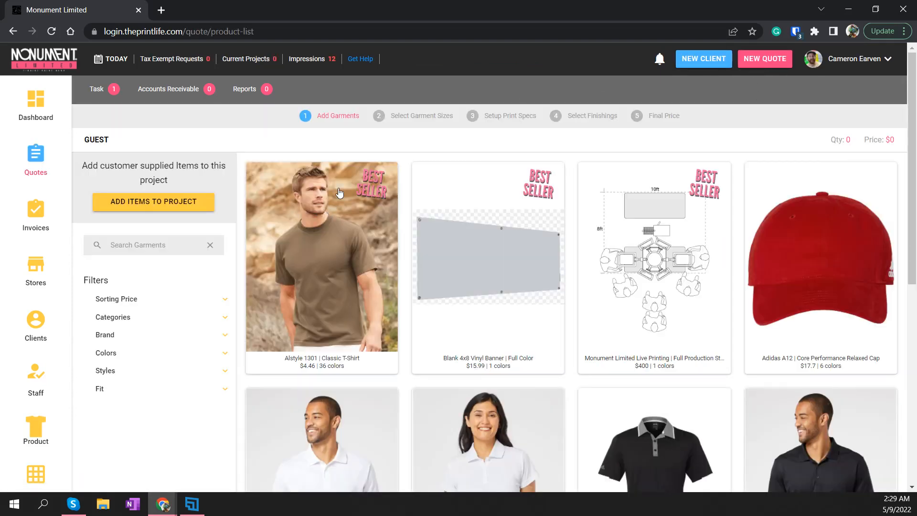
{"action": "mouse_move", "coordinate": [35, 318]}
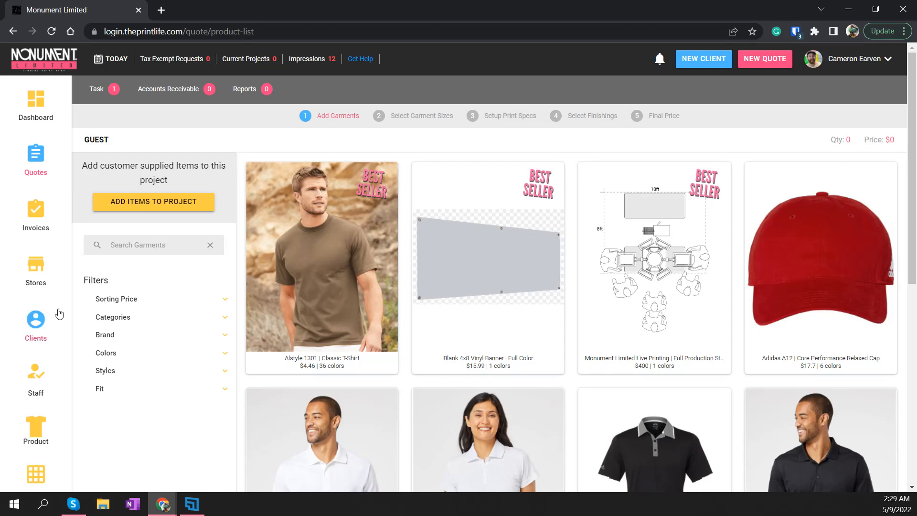
{"action": "scroll", "scroll_direction": "down", "scroll_amount": 3}
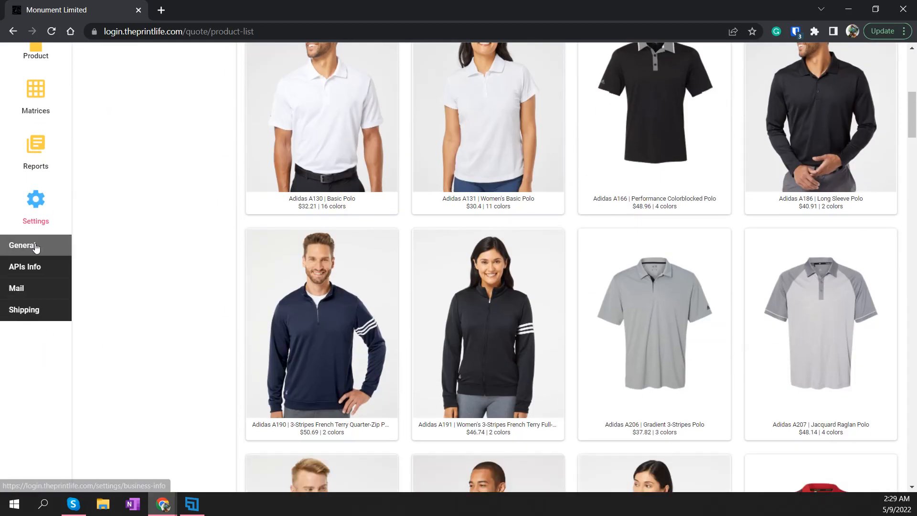
{"action": "left_click", "coordinate": [23, 246]}
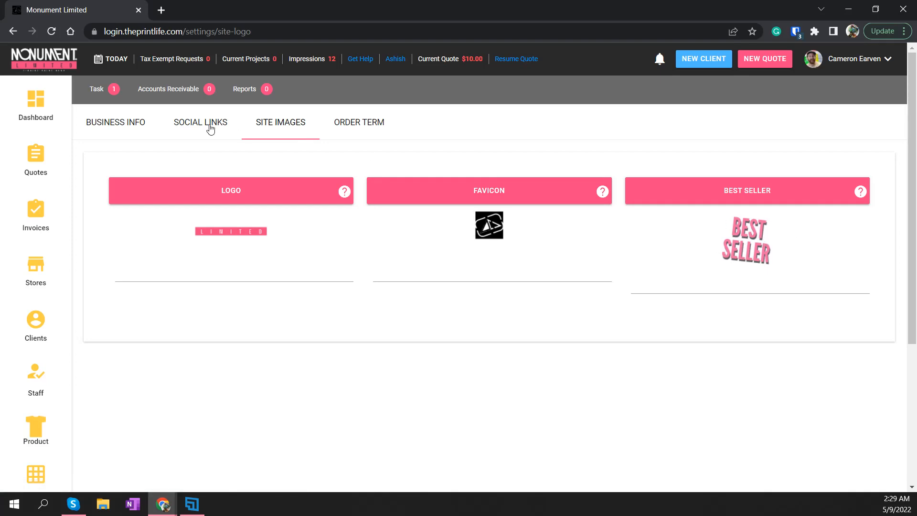
Step: On the Order Term page, enlarge the payment instructions box and save the terms
{"action": "left_click", "coordinate": [358, 122]}
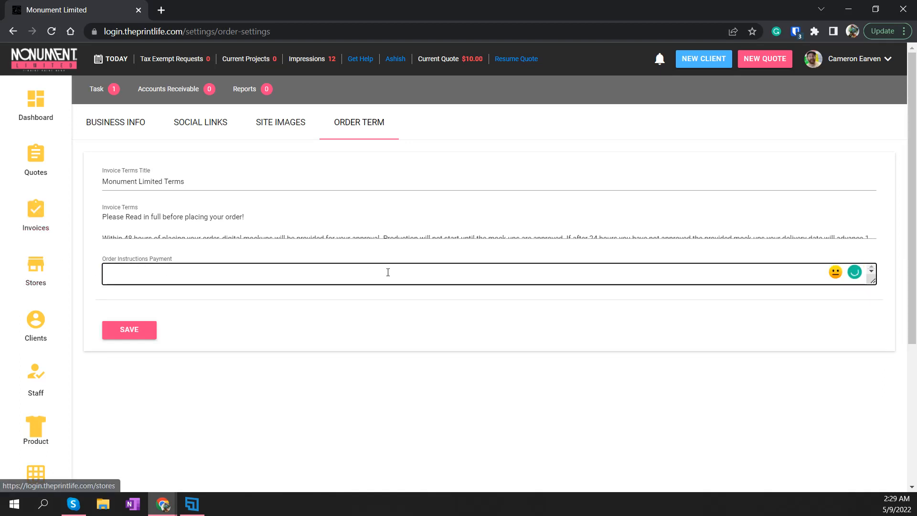
{"action": "left_click_drag", "start_coordinate": [873, 283], "coordinate": [876, 308]}
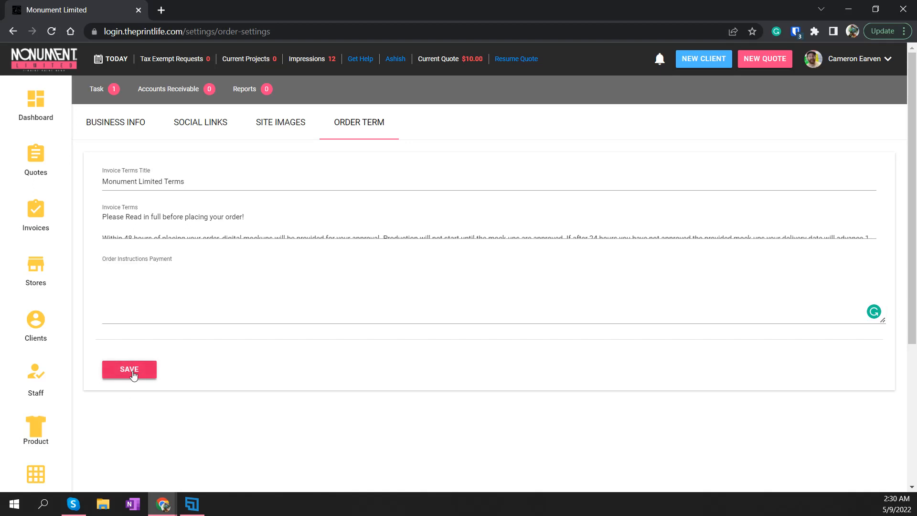
{"action": "left_click", "coordinate": [129, 369]}
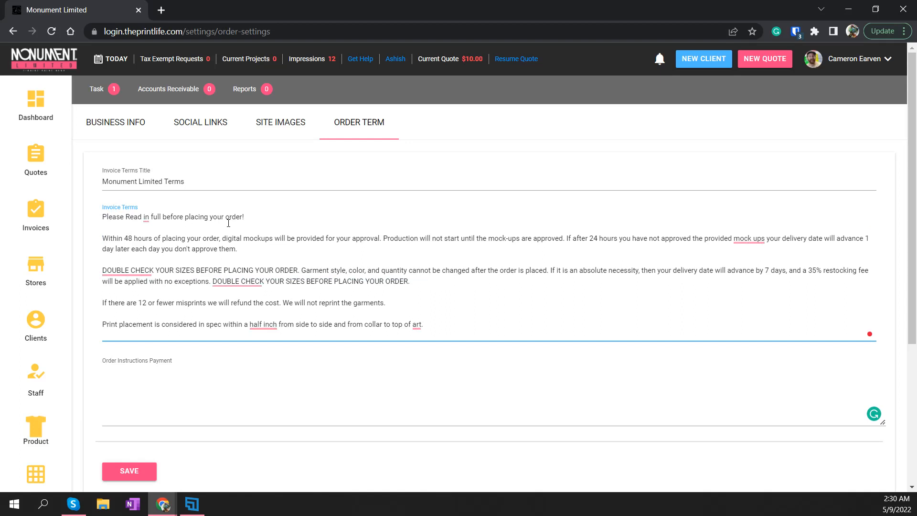
{"action": "mouse_move", "coordinate": [117, 279]}
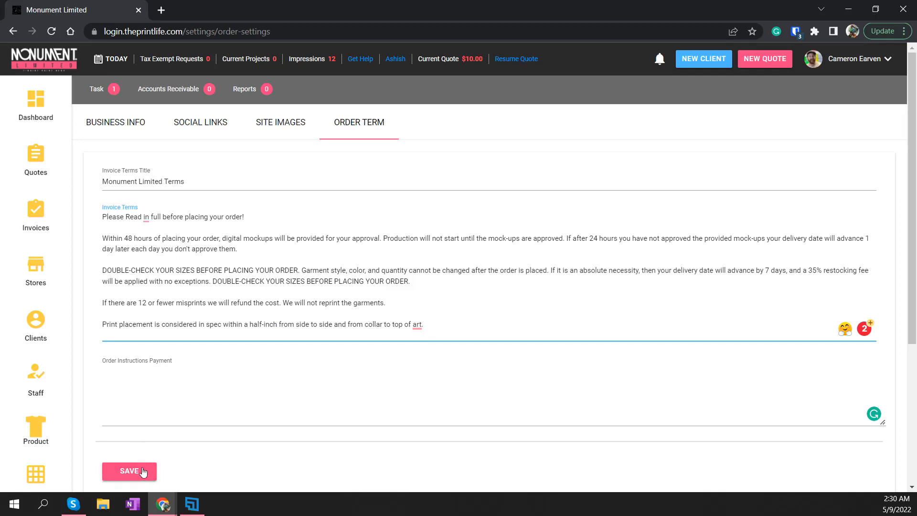
Step: Review the corrected invoice terms text and bring up the header account menu
{"action": "scroll", "scroll_direction": "down", "scroll_amount": 3}
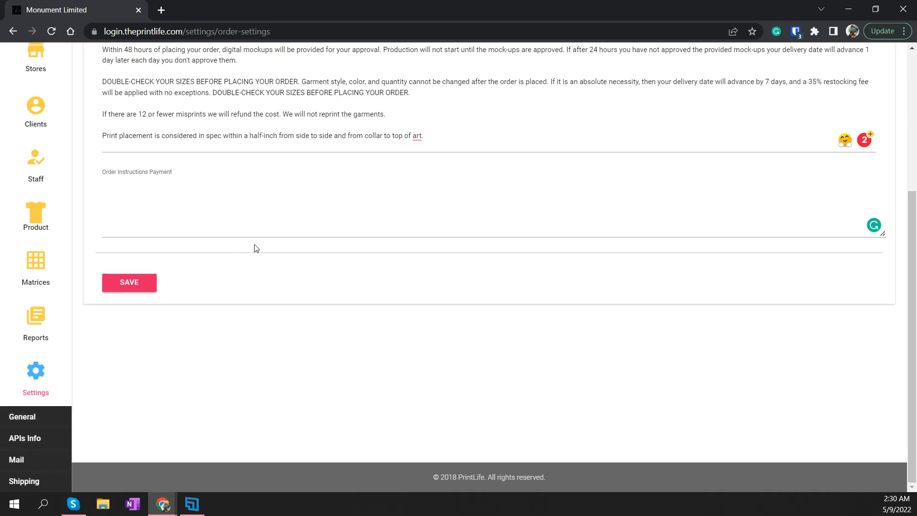
{"action": "scroll", "scroll_direction": "down", "scroll_amount": 3}
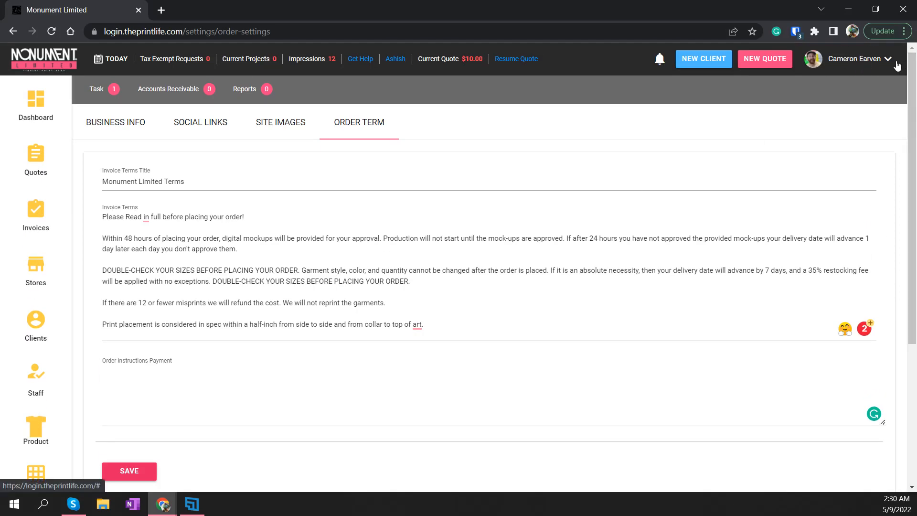
{"action": "left_click", "coordinate": [873, 59]}
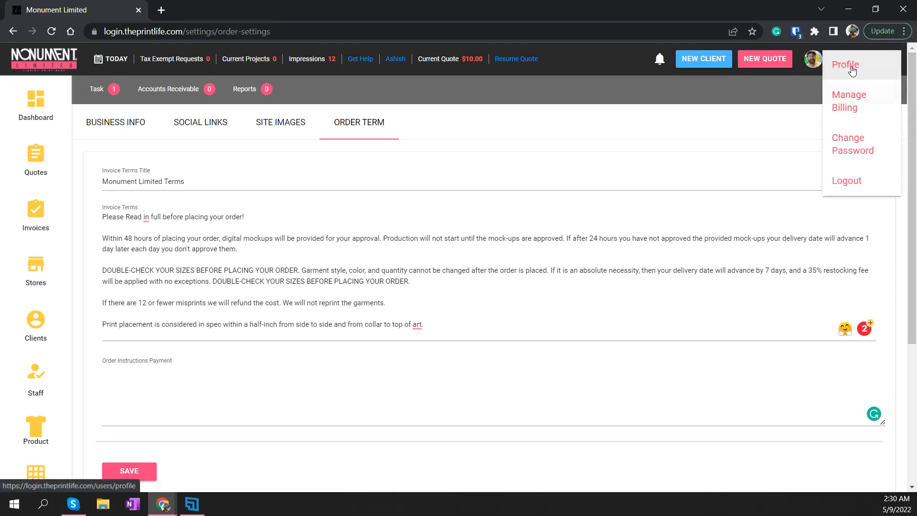
{"action": "left_click", "coordinate": [845, 64]}
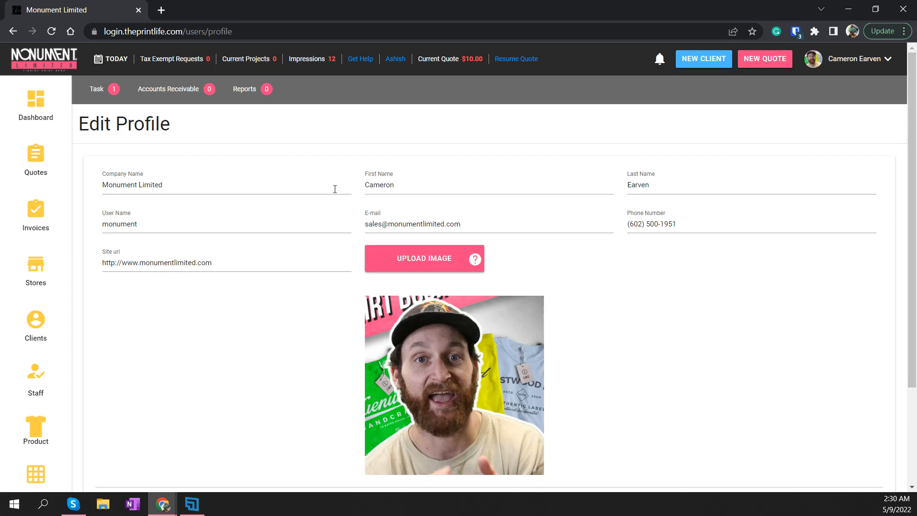
{"action": "mouse_move", "coordinate": [156, 227]}
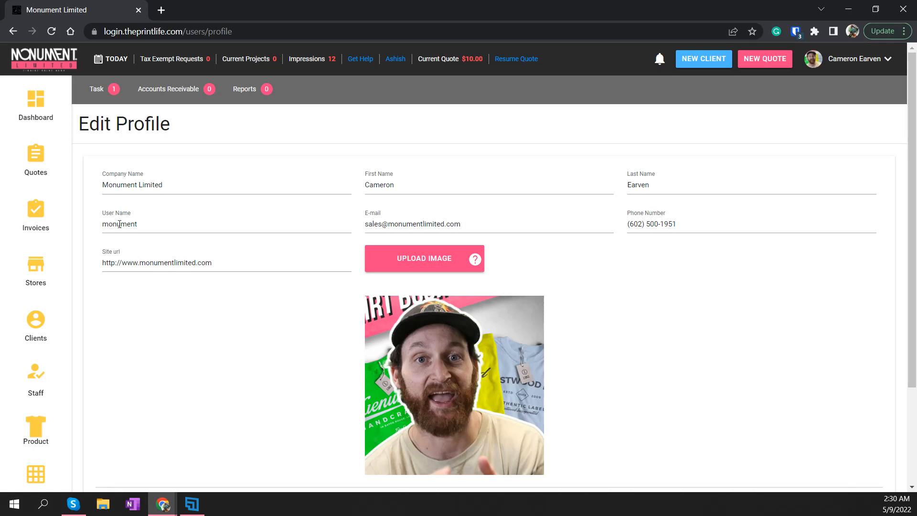
{"action": "left_click", "coordinate": [412, 223]}
{"action": "type", "text": "s"}
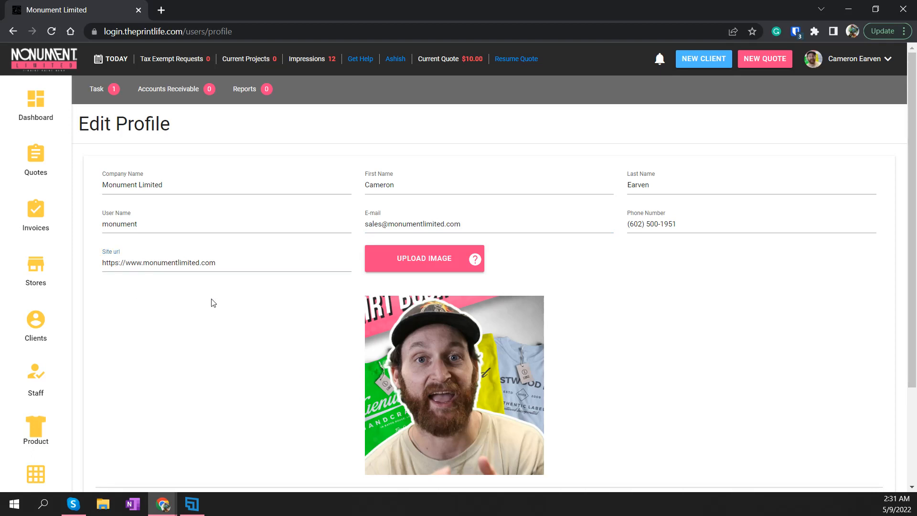
{"action": "mouse_move", "coordinate": [475, 258]}
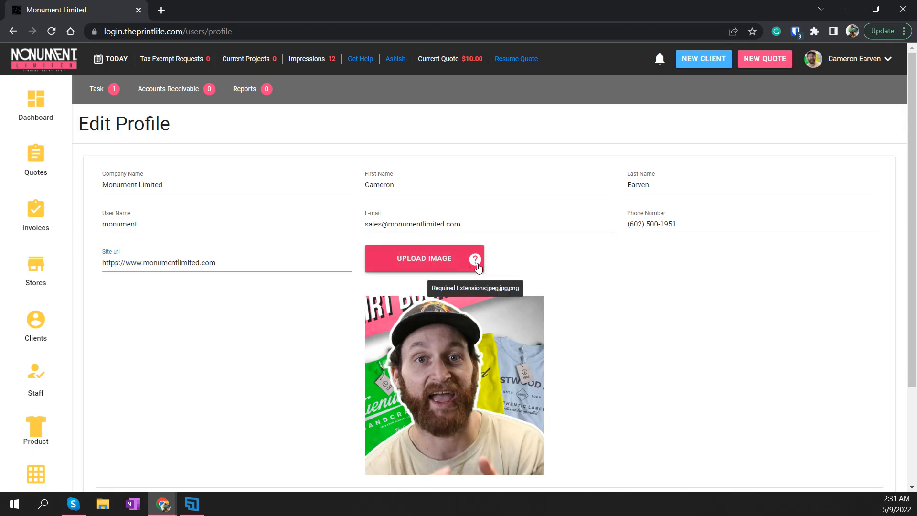
{"action": "mouse_move", "coordinate": [367, 450]}
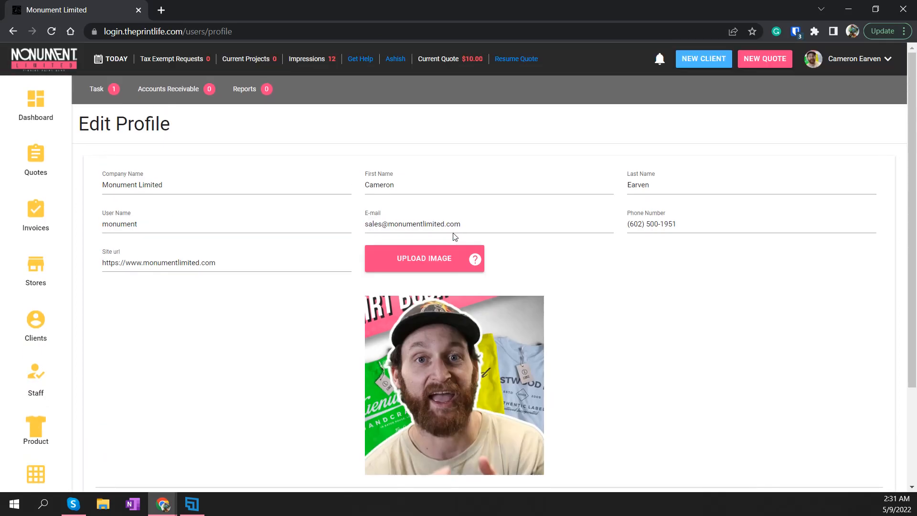
{"action": "scroll", "scroll_direction": "down", "scroll_amount": 3}
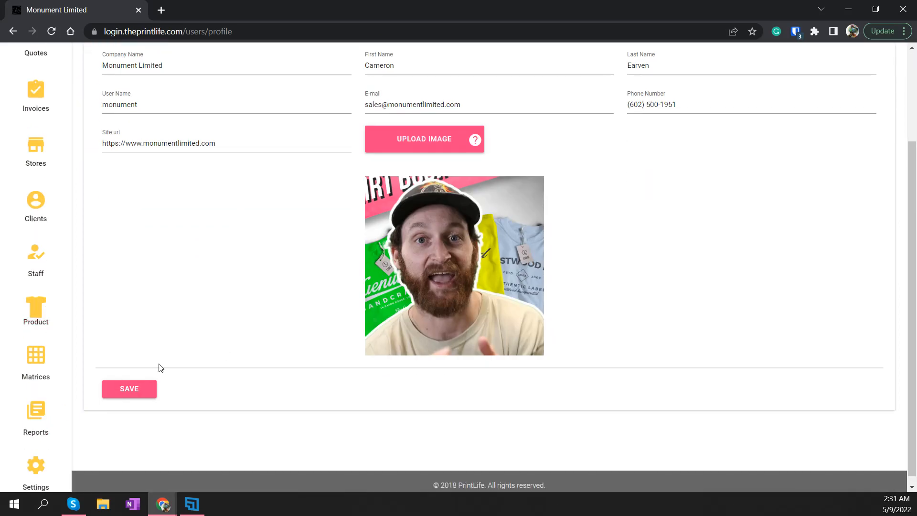
{"action": "left_click", "coordinate": [129, 388]}
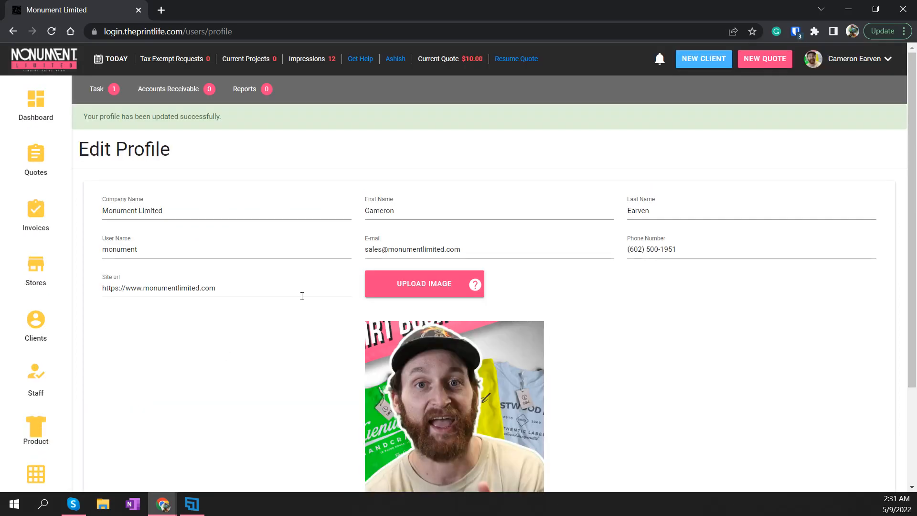
{"action": "scroll", "scroll_direction": "down", "scroll_amount": 3}
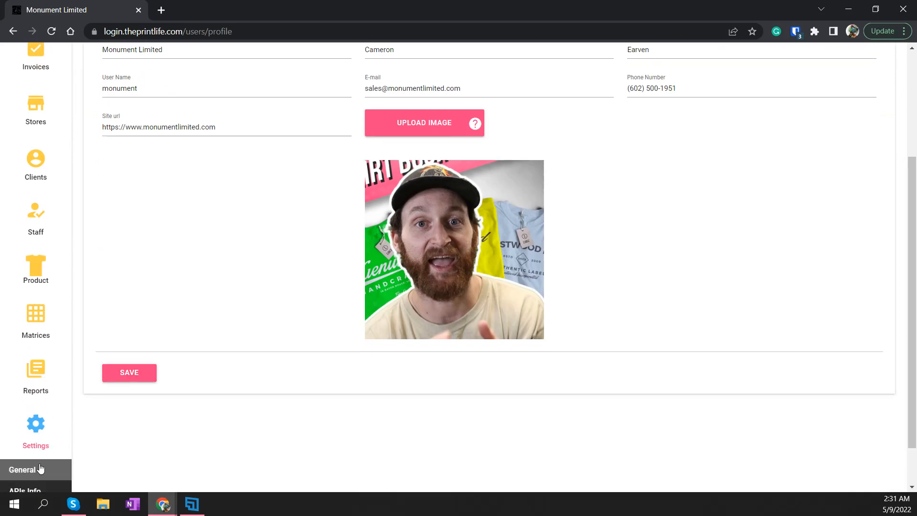